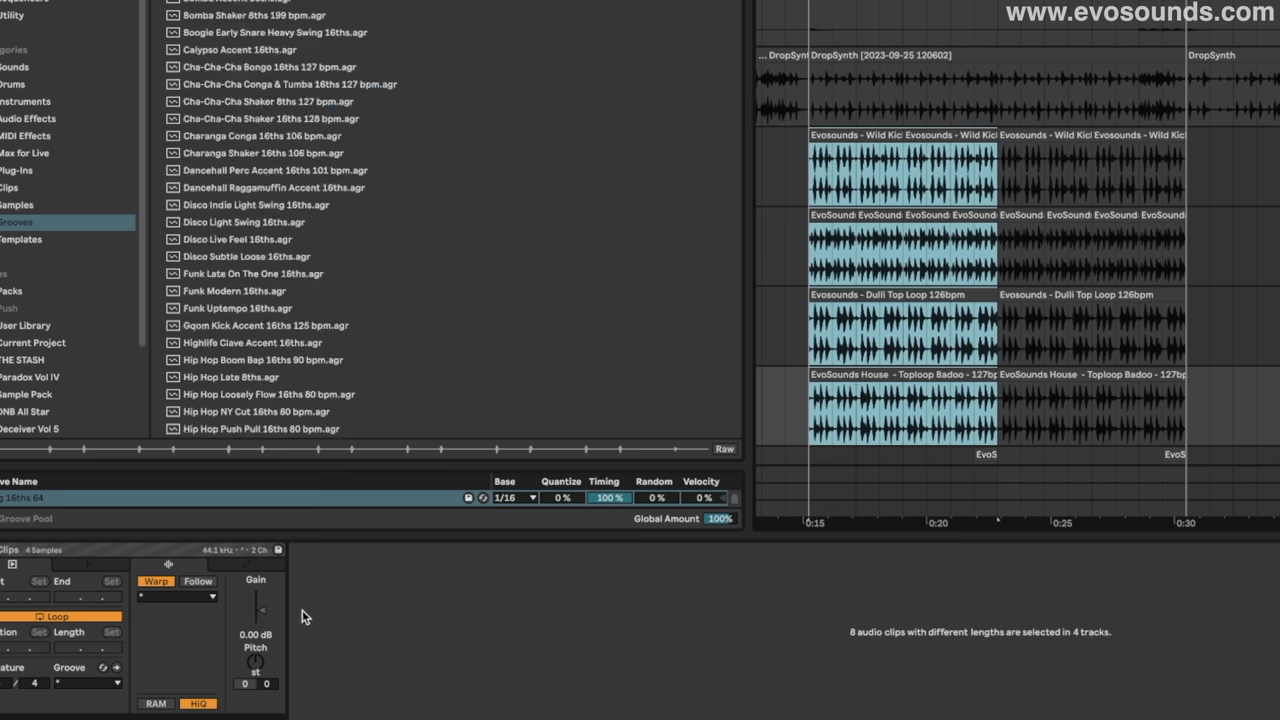
Step: Choose the Swing 16ths groove in the Clip View Groove chooser for all eight clips
click(87, 683)
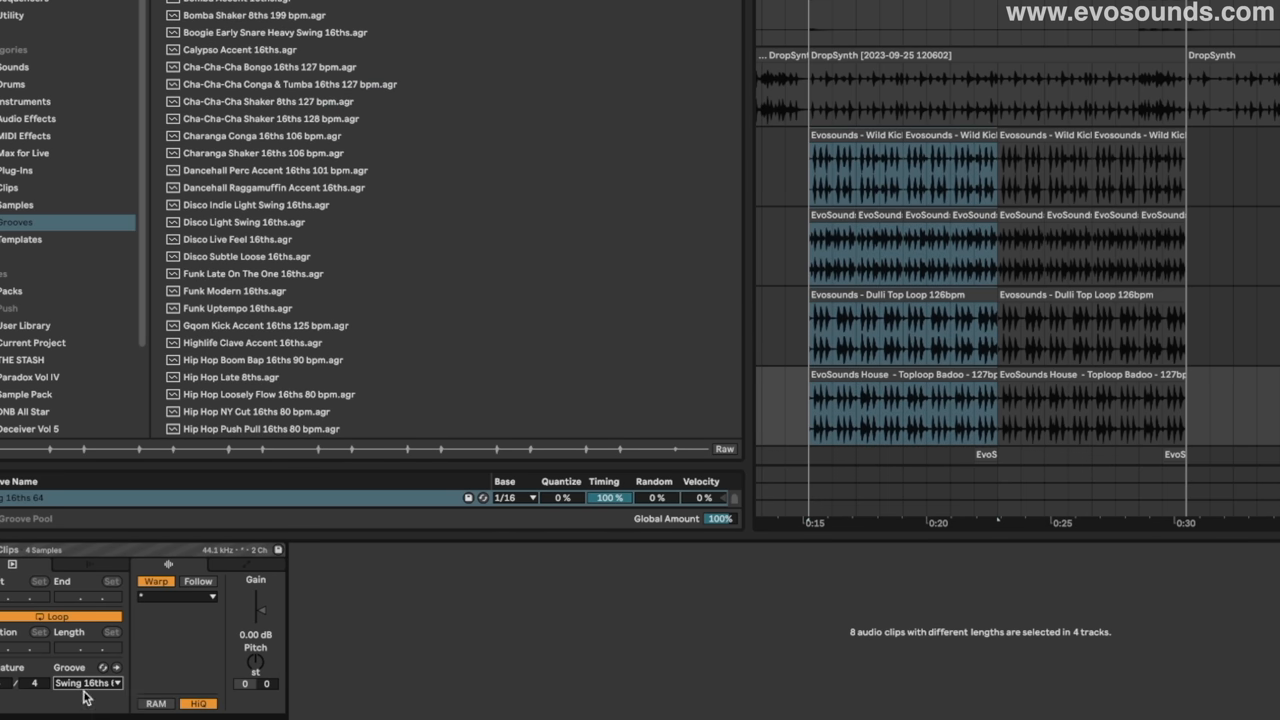